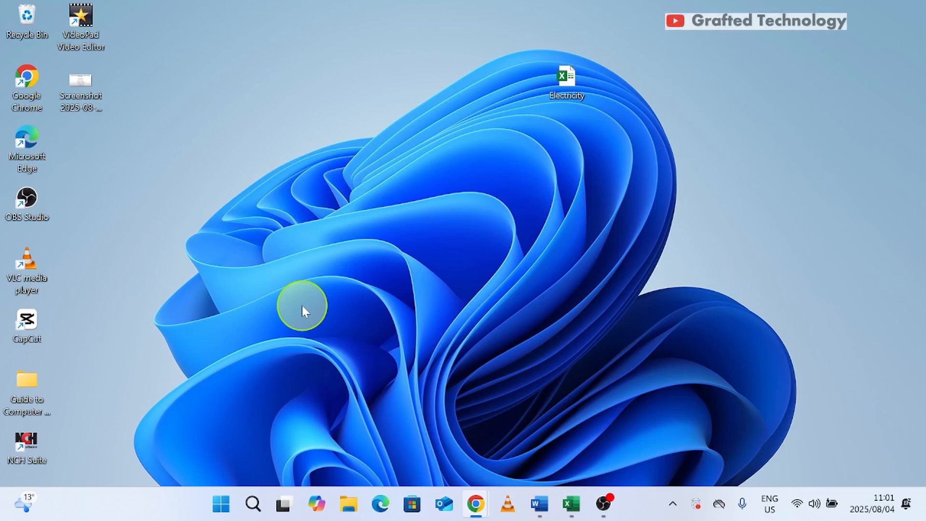
{"action": "mouse_move", "coordinate": [257, 372]}
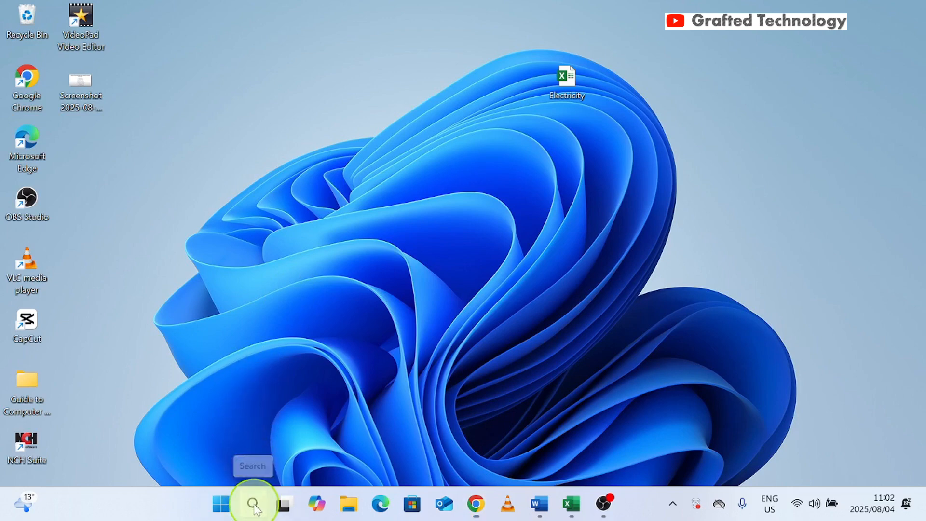
Bring up Windows Search from the taskbar, showing recent items
{"action": "left_click", "coordinate": [253, 503]}
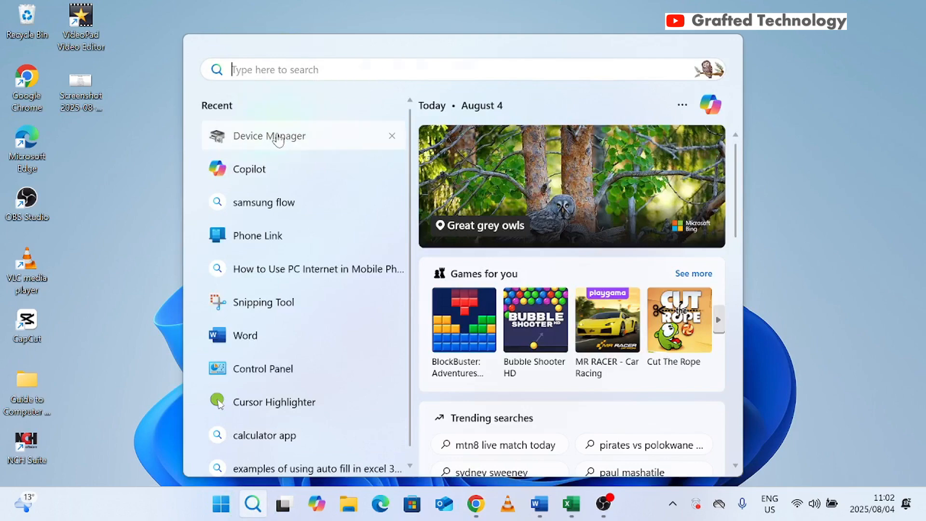
Launch Device Manager from Recent and expand Display adapters to reveal Intel(R) UHD Graphics 620
{"action": "left_click", "coordinate": [269, 136]}
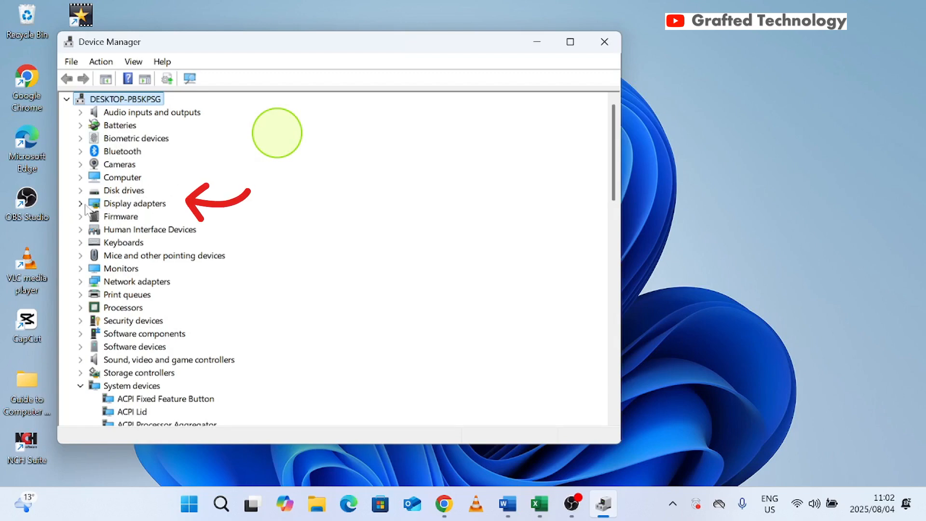
{"action": "left_click", "coordinate": [81, 204]}
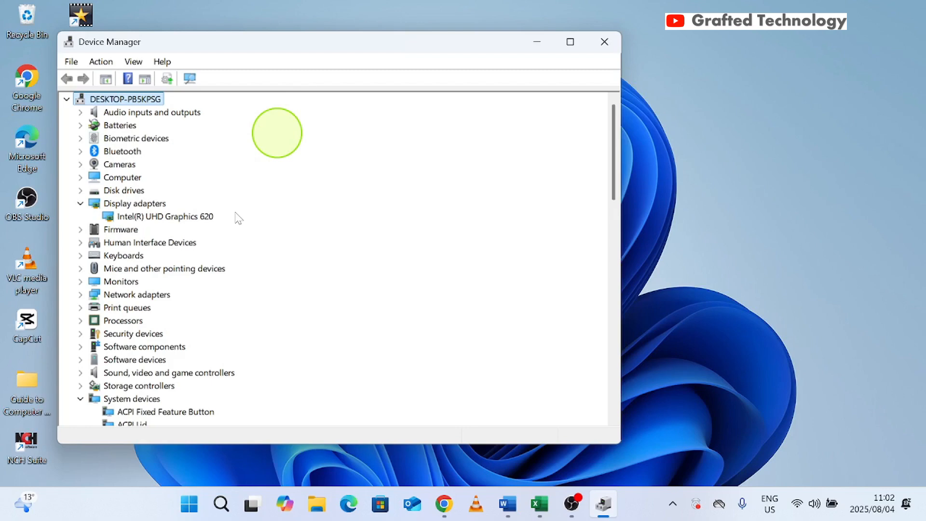
Run Update driver on Intel(R) UHD Graphics 620 with automatic search, confirming best drivers installed
{"action": "right_click", "coordinate": [164, 216]}
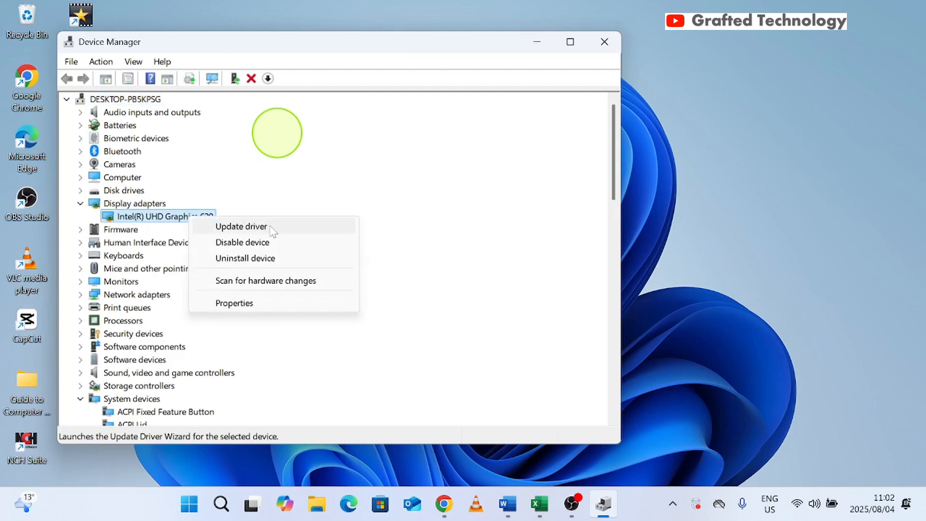
{"action": "left_click", "coordinate": [240, 226]}
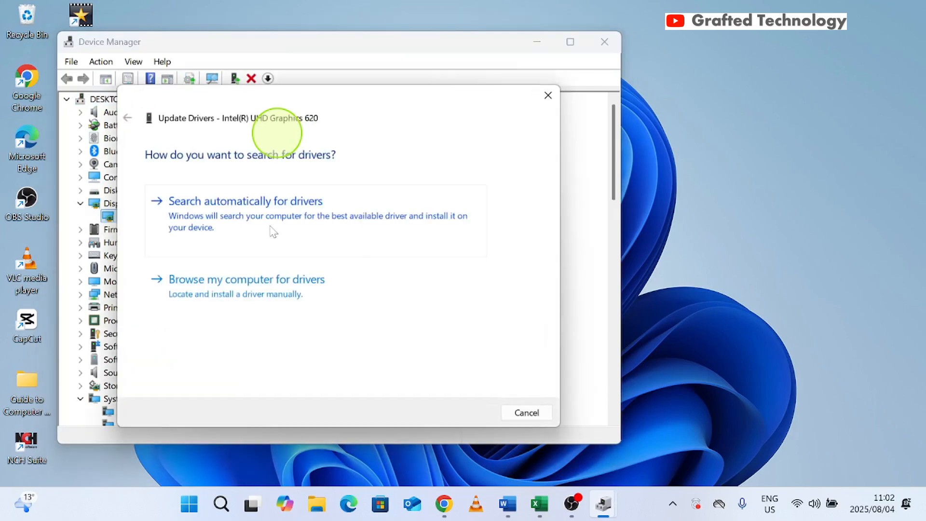
{"action": "mouse_move", "coordinate": [237, 216]}
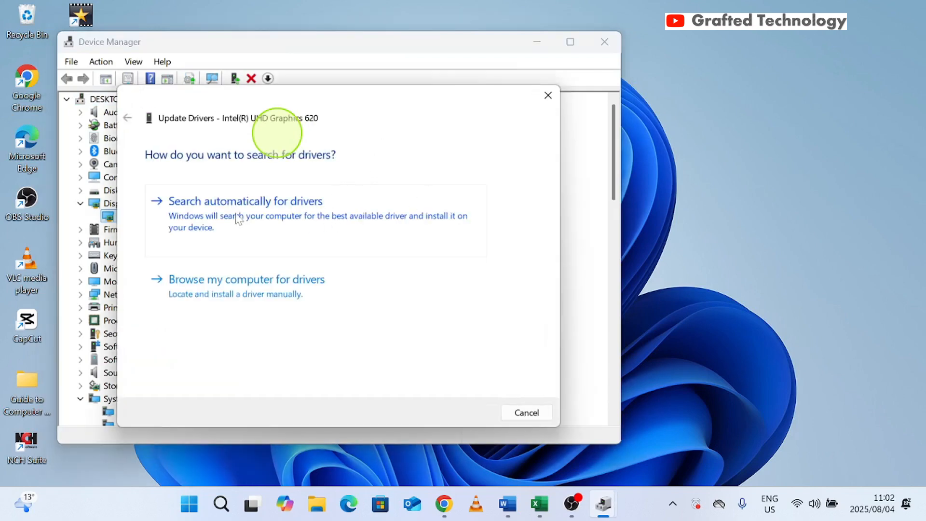
{"action": "mouse_move", "coordinate": [309, 220]}
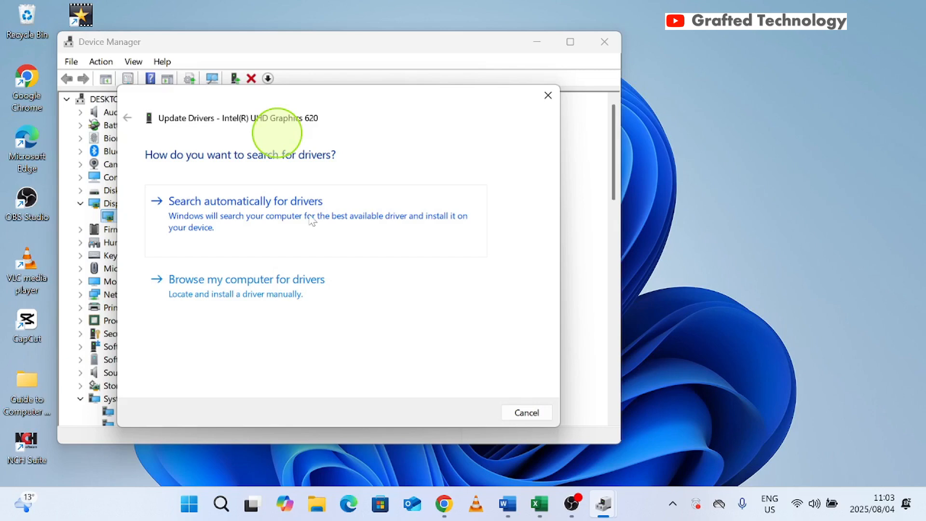
{"action": "left_click", "coordinate": [244, 200]}
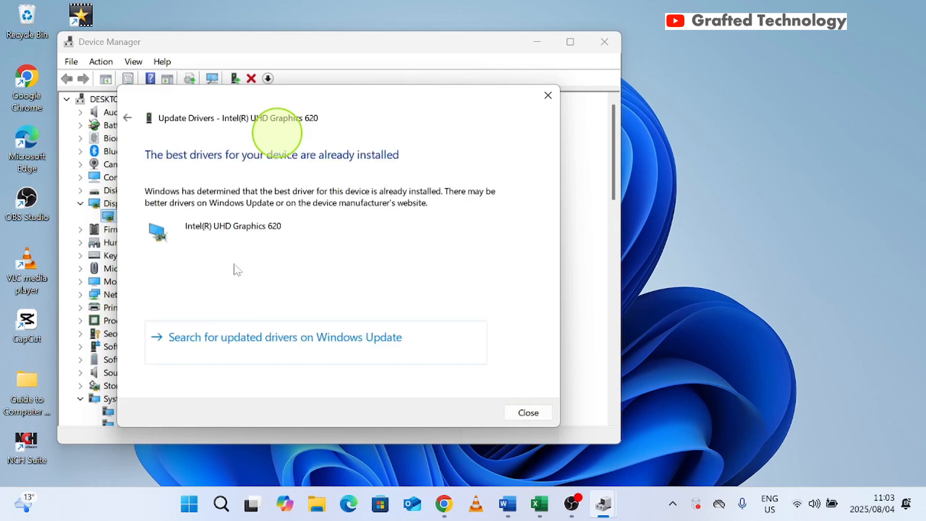
{"action": "mouse_move", "coordinate": [297, 251]}
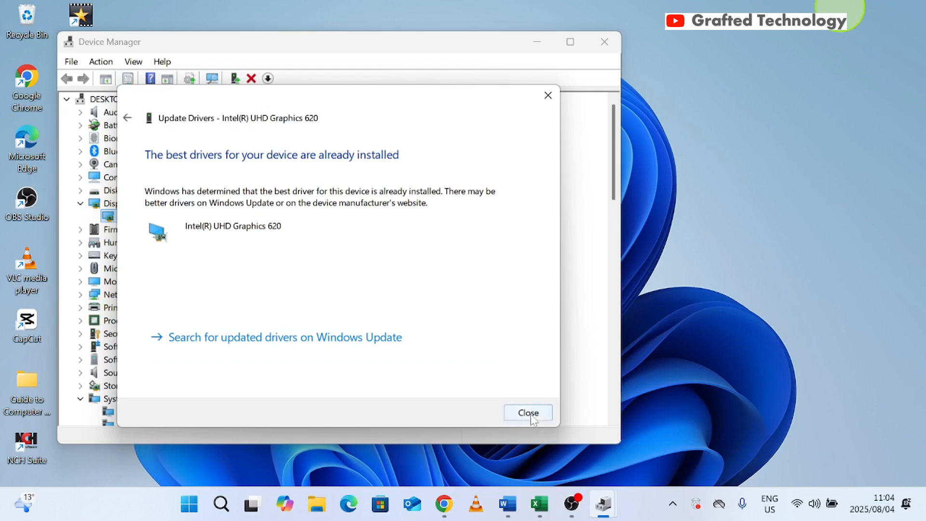
Close the Update Drivers results, returning to the Device Manager list
{"action": "left_click", "coordinate": [527, 412]}
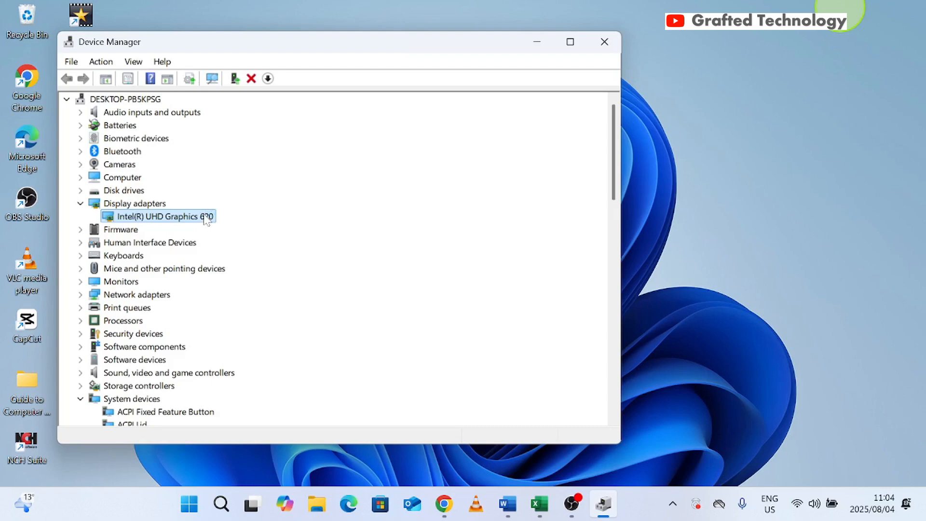
{"action": "mouse_move", "coordinate": [231, 184]}
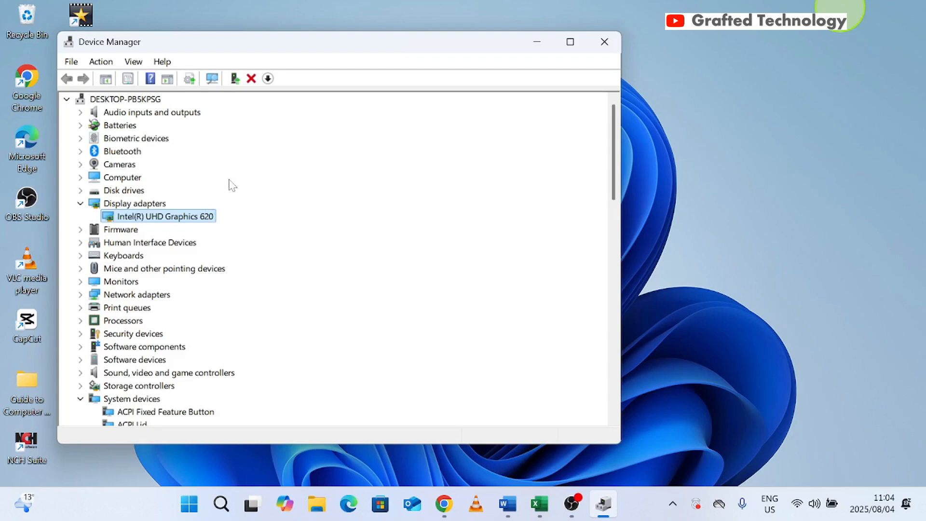
Switch to Chrome on nvidia.com drivers and scroll to the Manual Driver Search form
{"action": "left_click", "coordinate": [443, 503]}
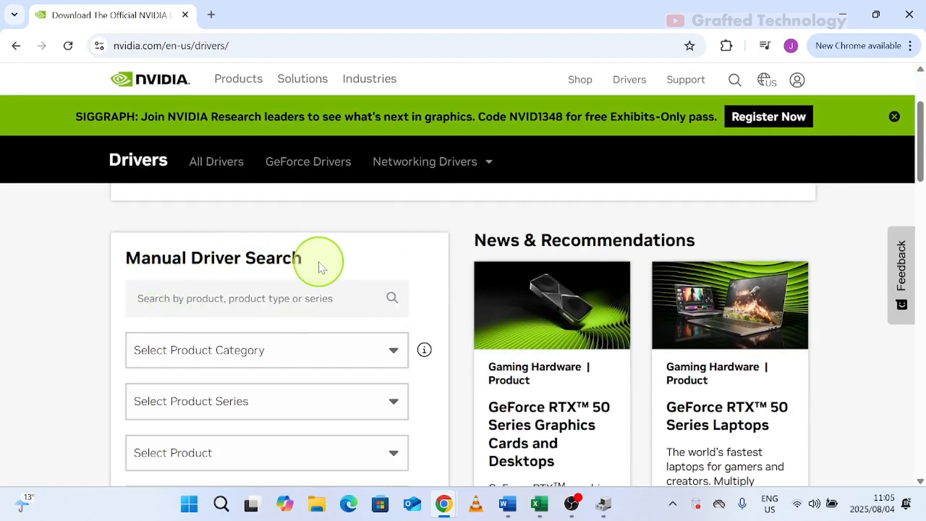
{"action": "scroll", "scroll_direction": "down", "scroll_amount": 3}
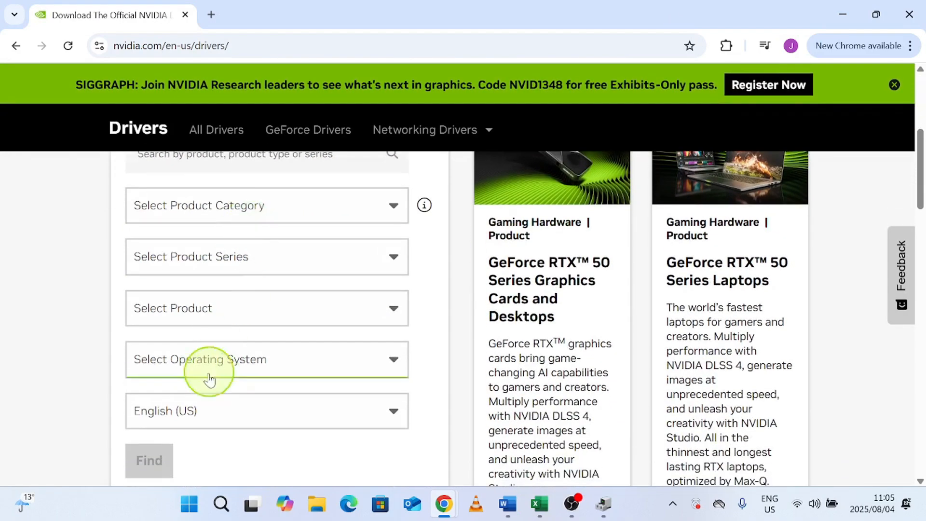
{"action": "scroll", "scroll_direction": "down", "scroll_amount": 3}
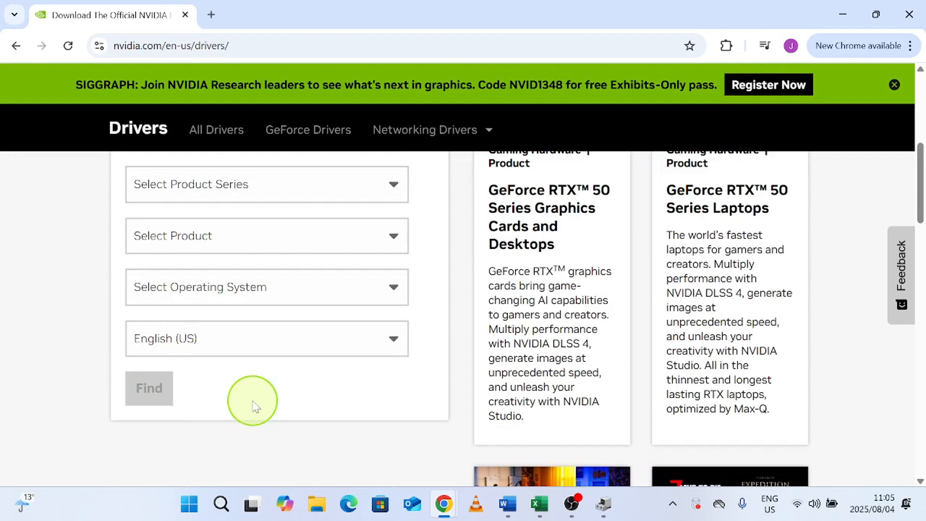
{"action": "mouse_move", "coordinate": [267, 337]}
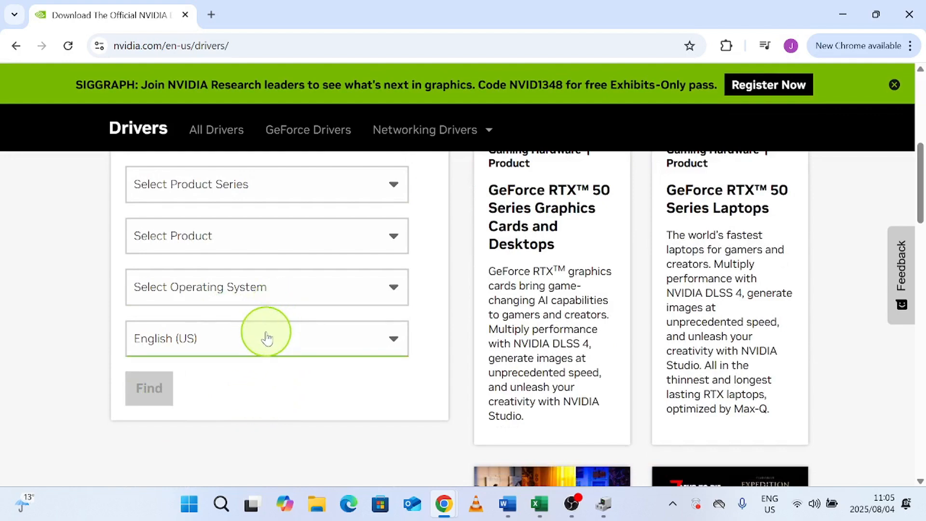